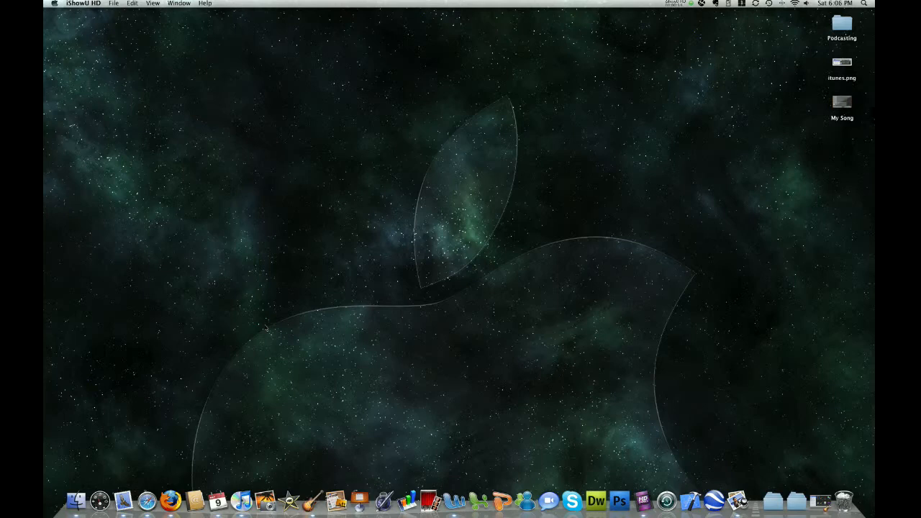
{"action": "mouse_move", "coordinate": [313, 444]}
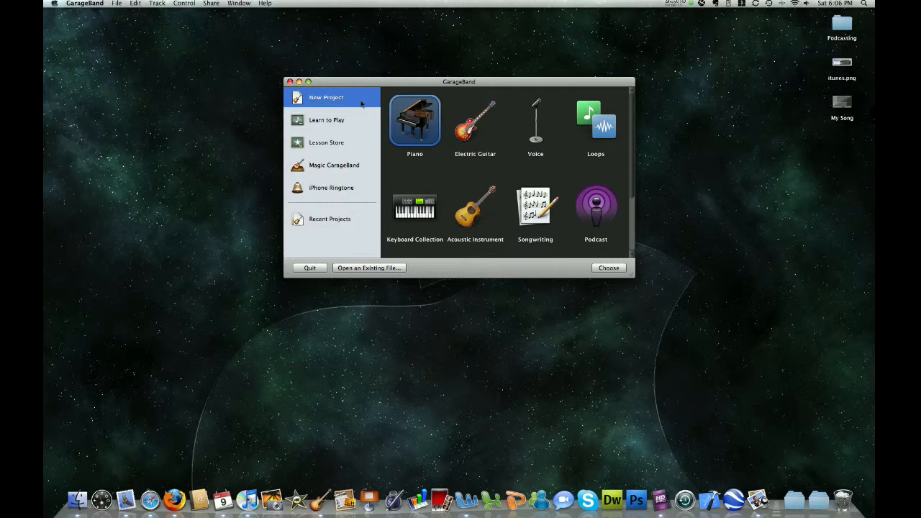
Step: Start a new project using the Podcast template
{"action": "left_click", "coordinate": [361, 98]}
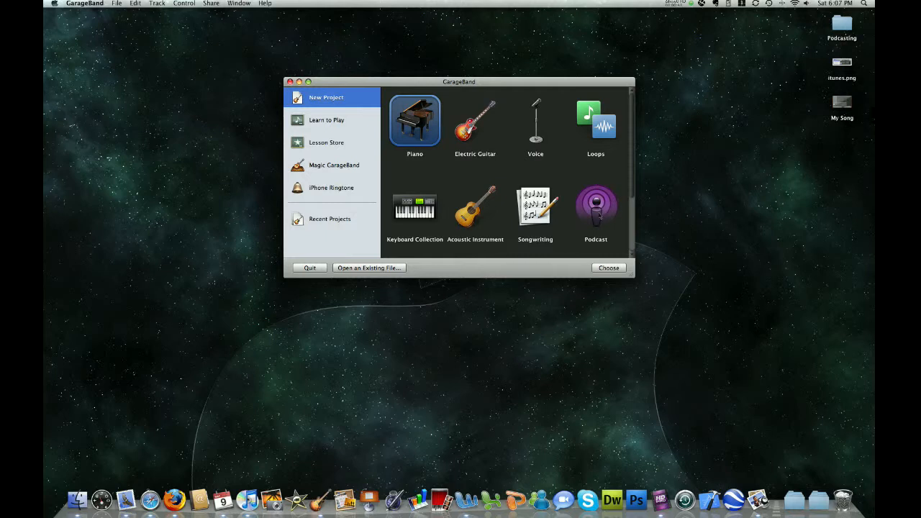
{"action": "left_click", "coordinate": [596, 207]}
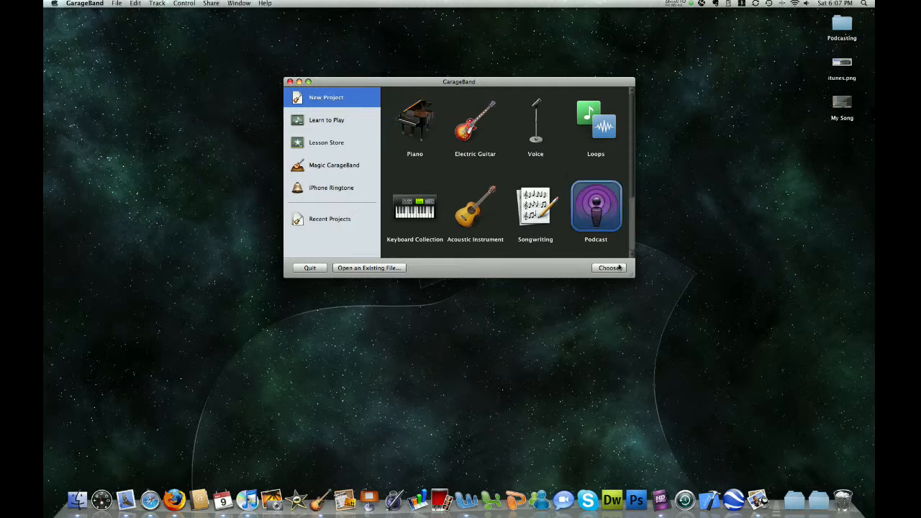
{"action": "left_click", "coordinate": [607, 268]}
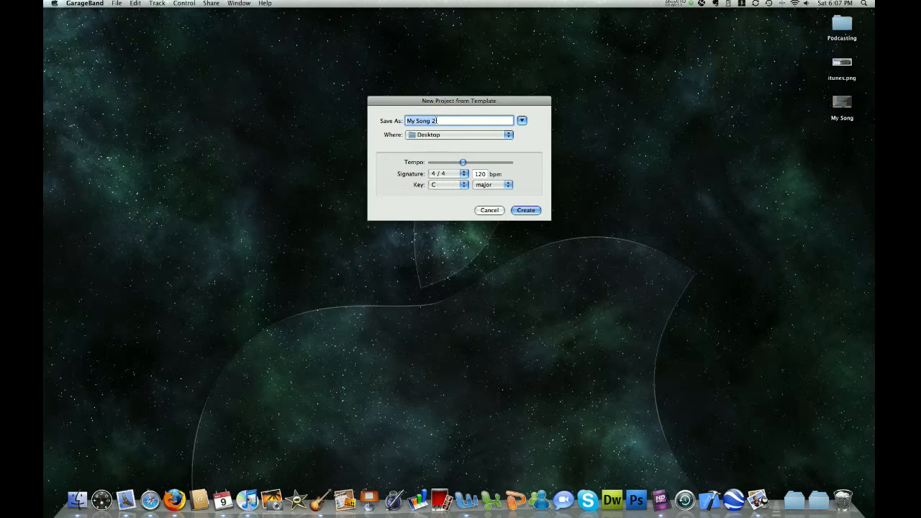
Step: Name the project 'Podcast', place it on the Desktop, and create it
{"action": "type", "text": "Podcast"}
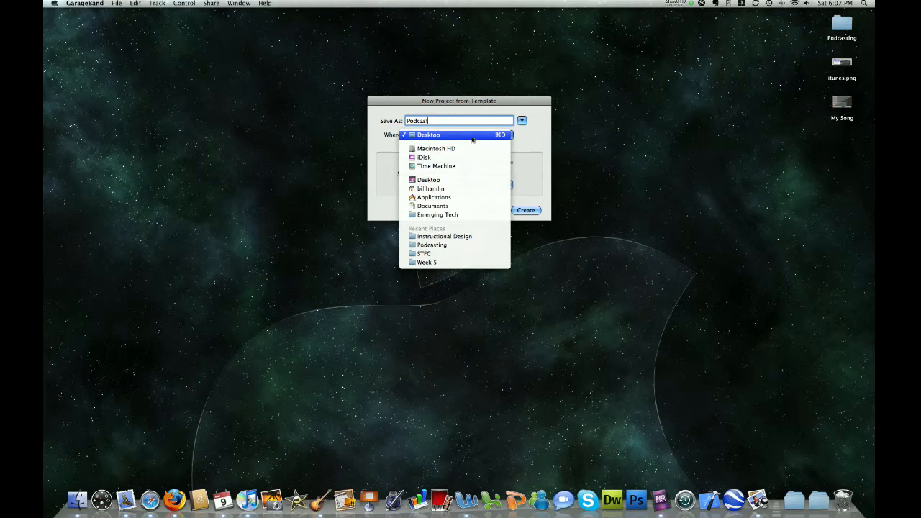
{"action": "mouse_move", "coordinate": [429, 180]}
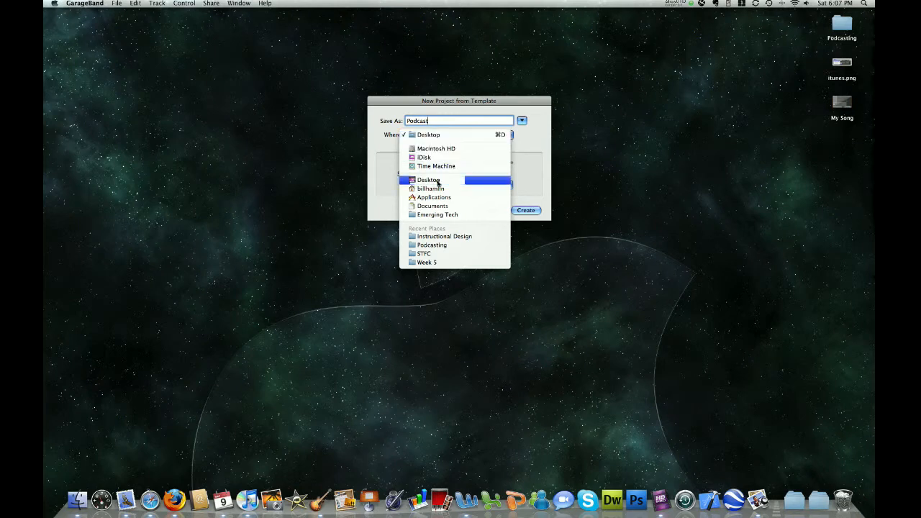
{"action": "left_click", "coordinate": [429, 179]}
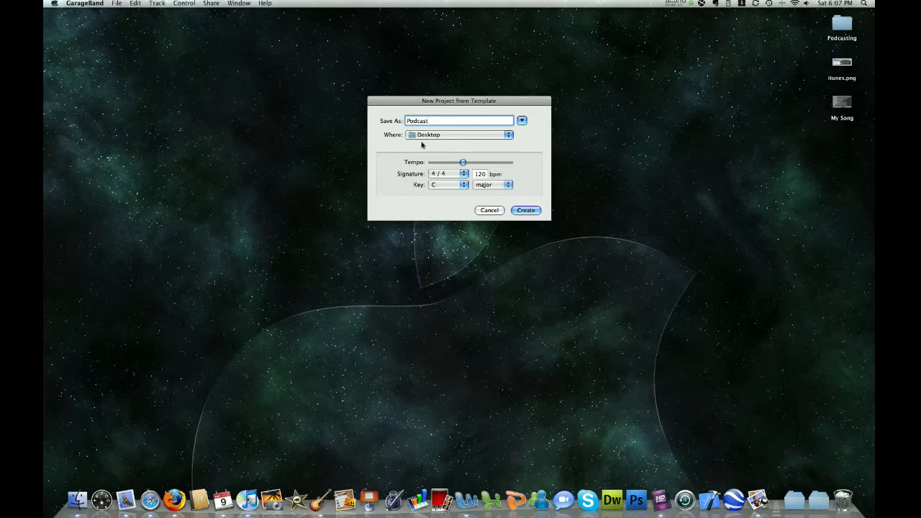
{"action": "mouse_move", "coordinate": [432, 156]}
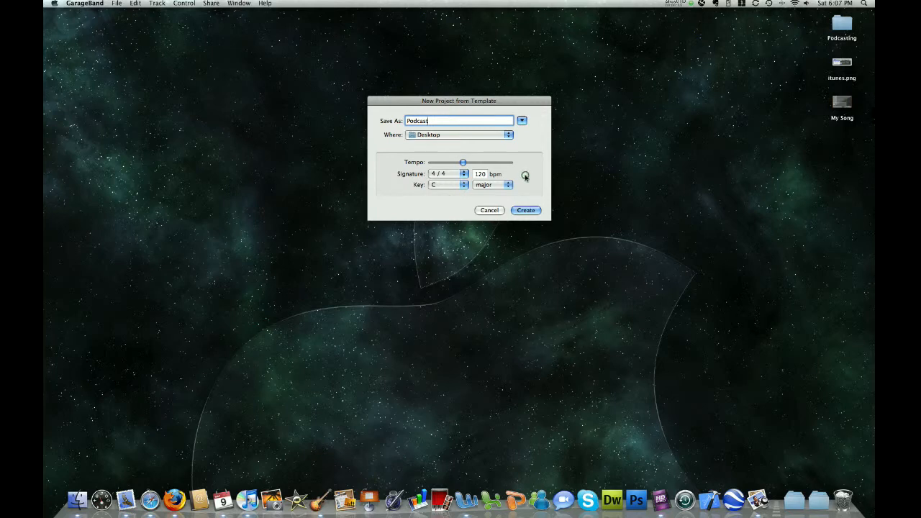
{"action": "mouse_move", "coordinate": [524, 175]}
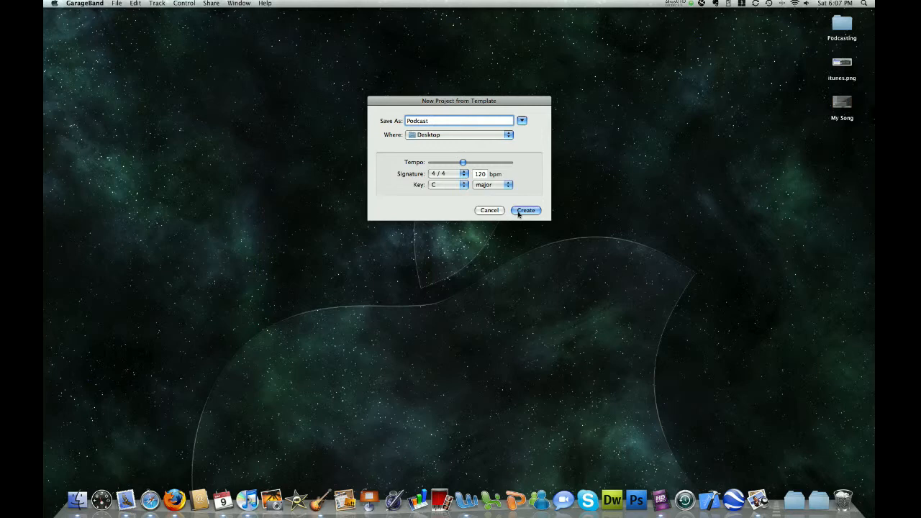
{"action": "left_click", "coordinate": [527, 210]}
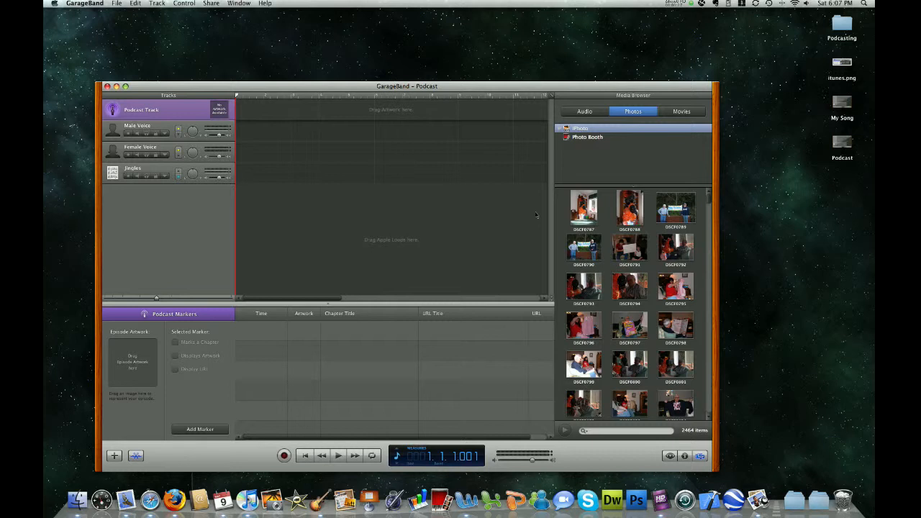
{"action": "mouse_move", "coordinate": [409, 89]}
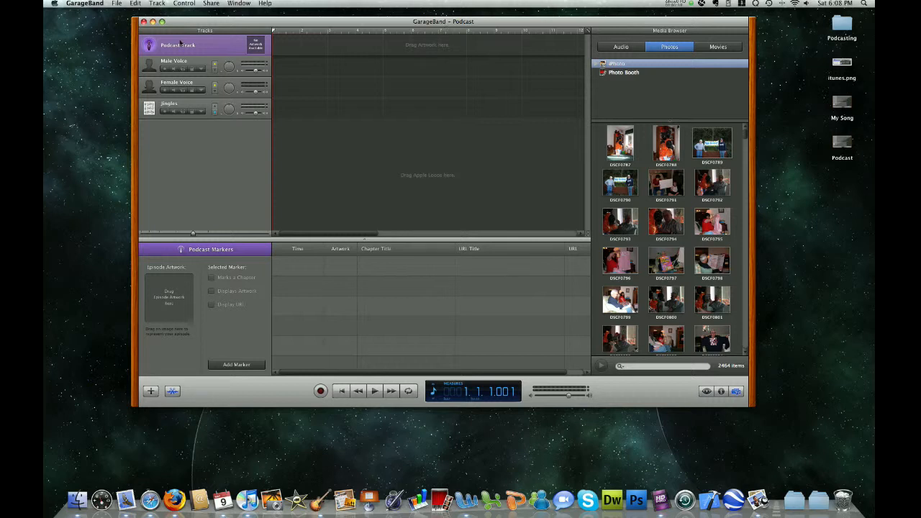
{"action": "mouse_move", "coordinate": [181, 44]}
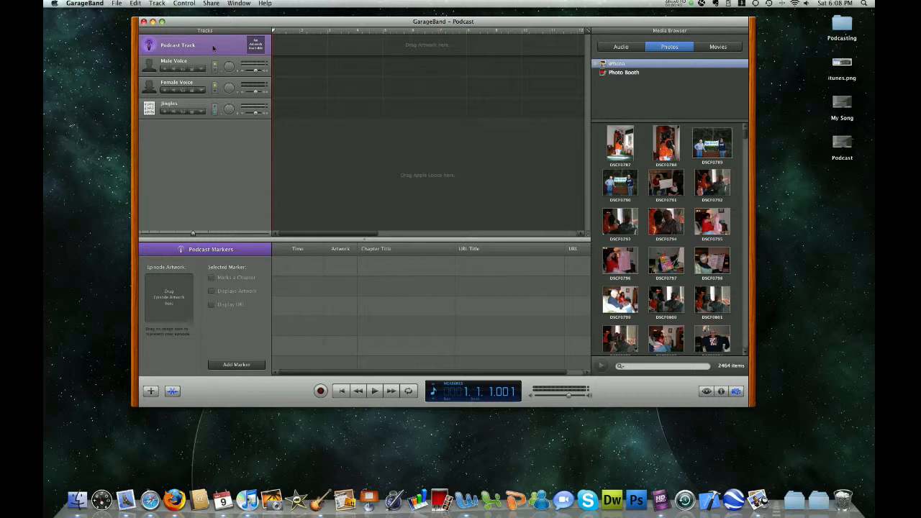
{"action": "mouse_move", "coordinate": [135, 83]}
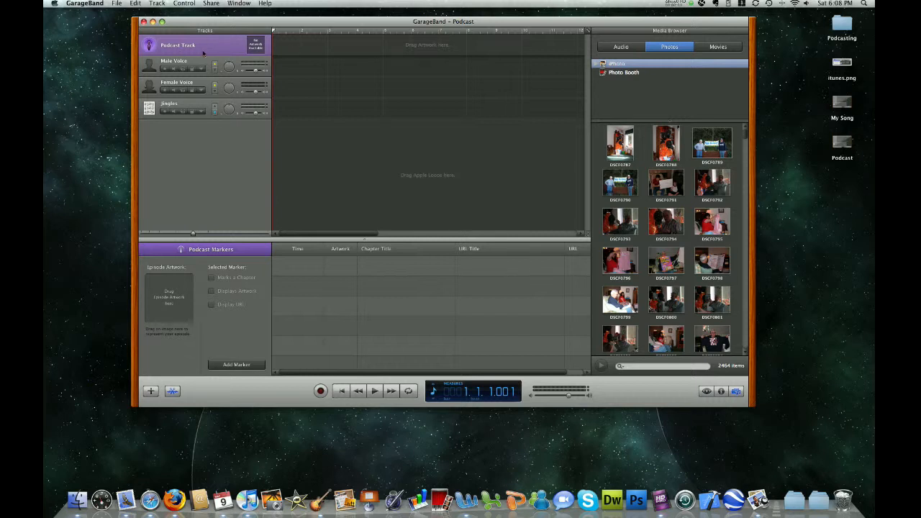
{"action": "mouse_move", "coordinate": [387, 156]}
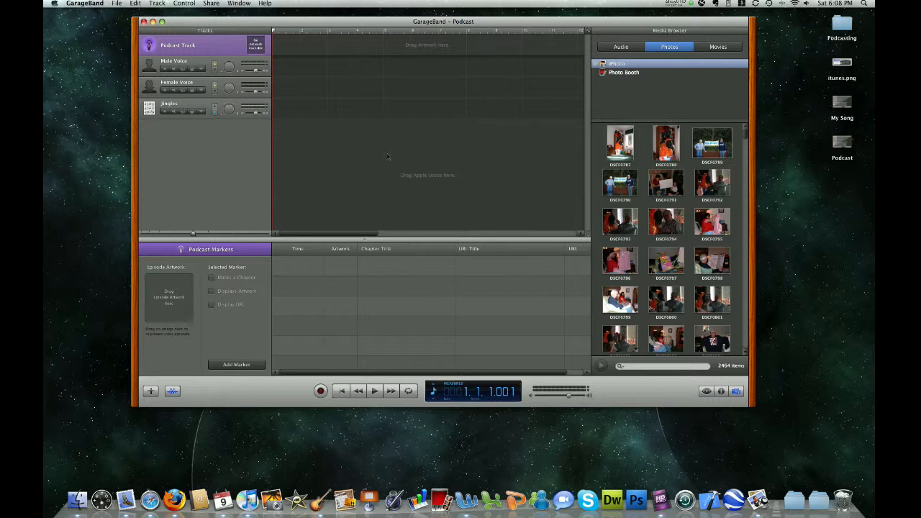
{"action": "mouse_move", "coordinate": [371, 160]}
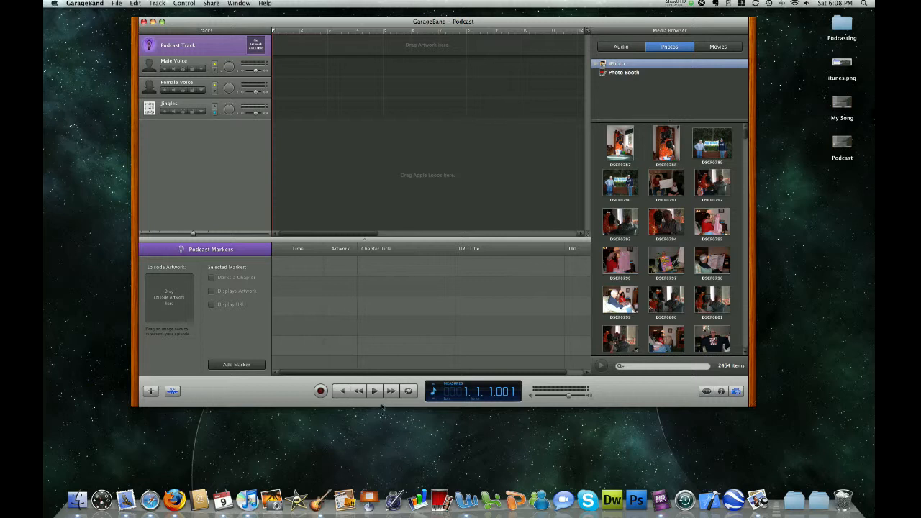
{"action": "mouse_move", "coordinate": [328, 406]}
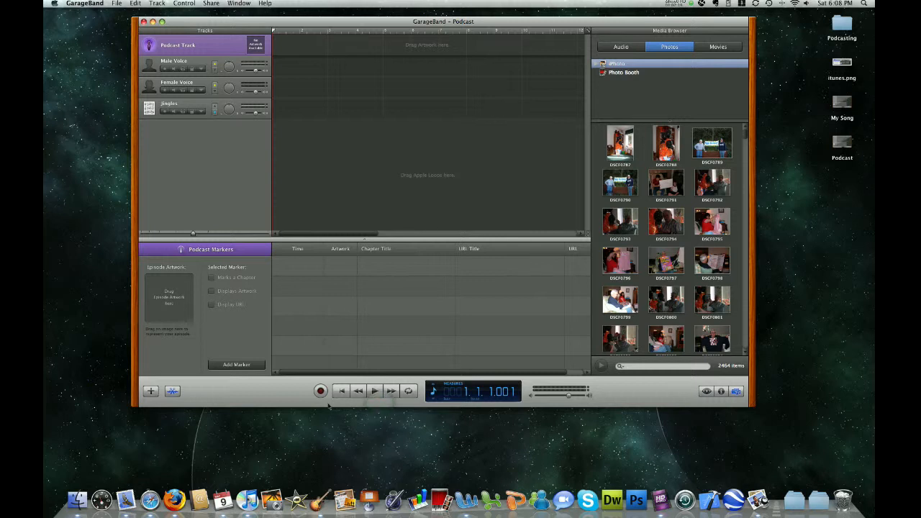
{"action": "mouse_move", "coordinate": [320, 391]}
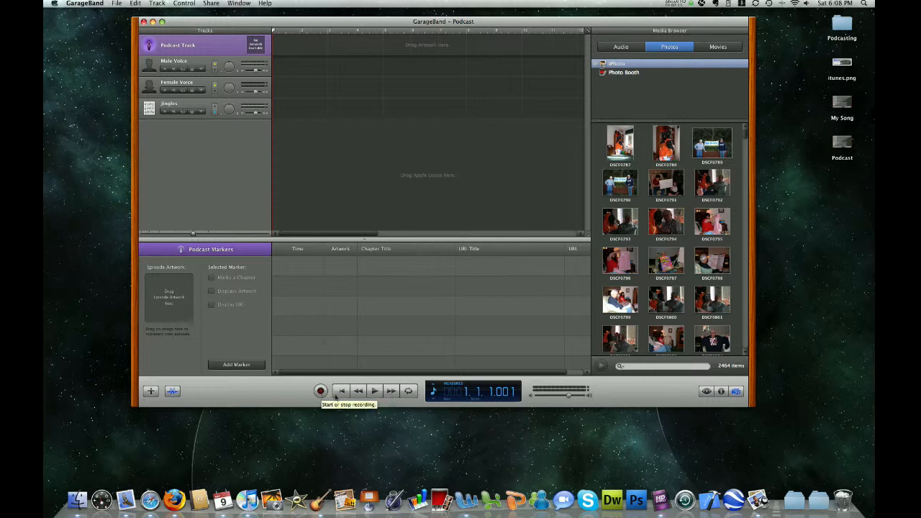
{"action": "mouse_move", "coordinate": [374, 391]}
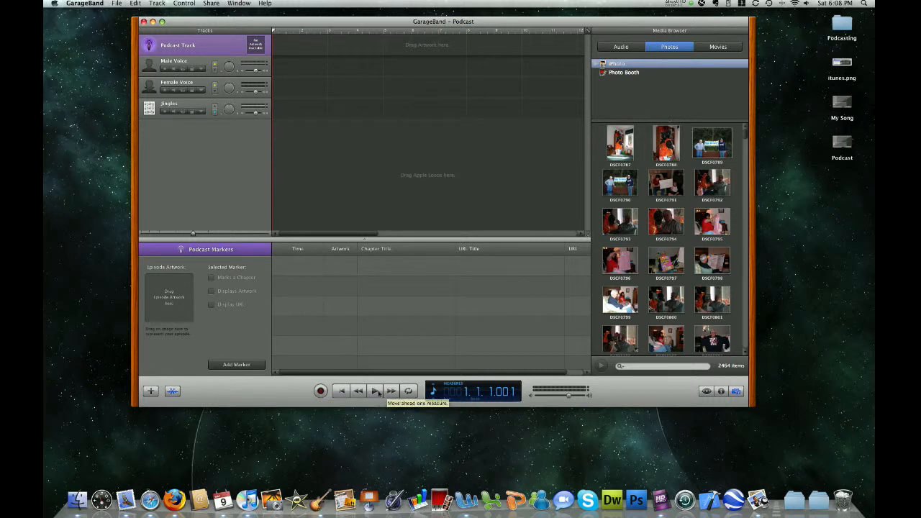